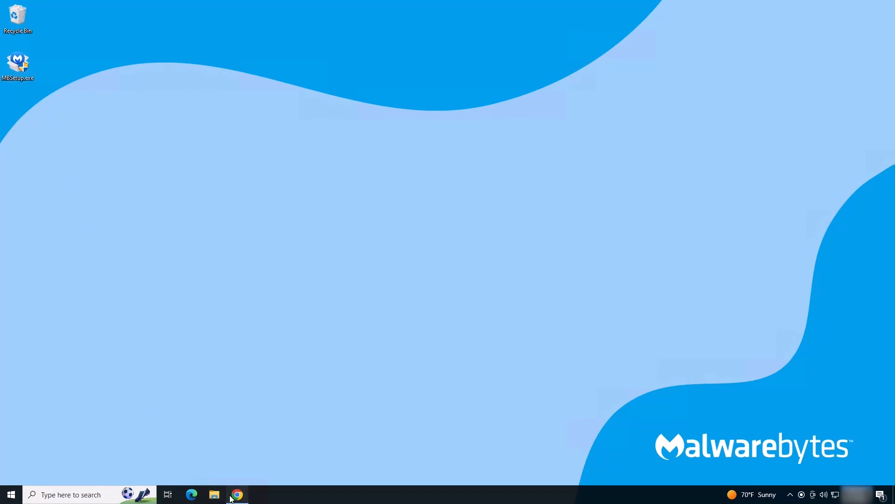
Step: Go to the Sandbox Analysis page under Investigate in the Nebula console
{"action": "left_click", "coordinate": [236, 495]}
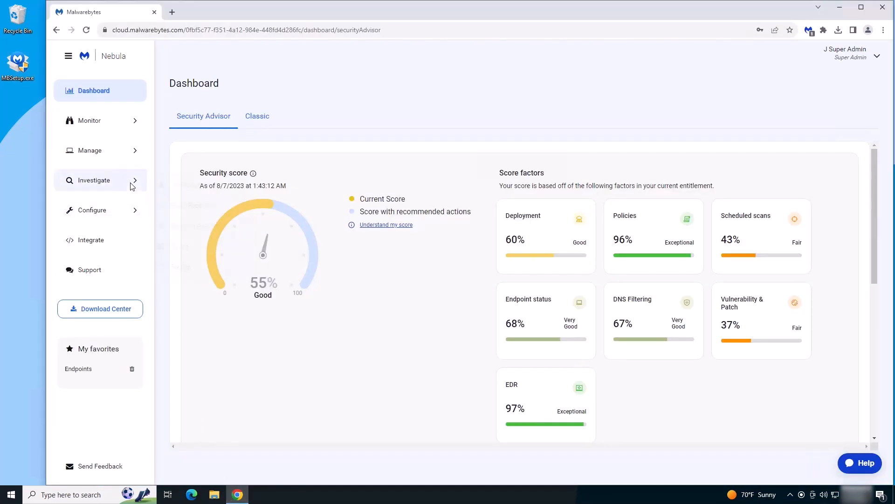
{"action": "left_click", "coordinate": [93, 180]}
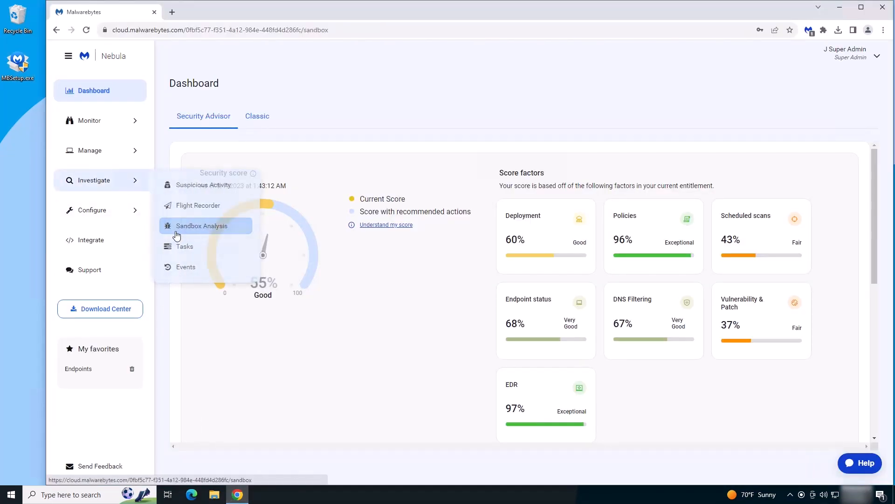
{"action": "left_click", "coordinate": [202, 226]}
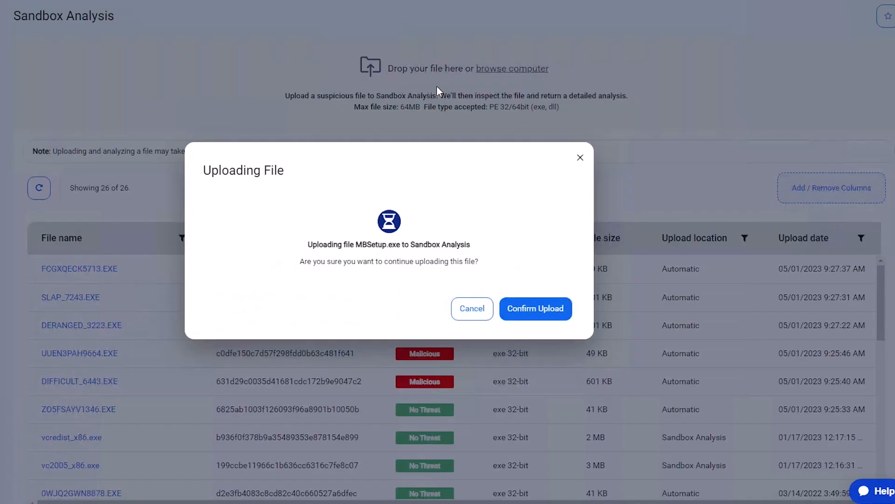
Step: Confirm uploading MBSetup.exe to the sandbox and refresh the analysed files list
{"action": "left_click", "coordinate": [536, 309]}
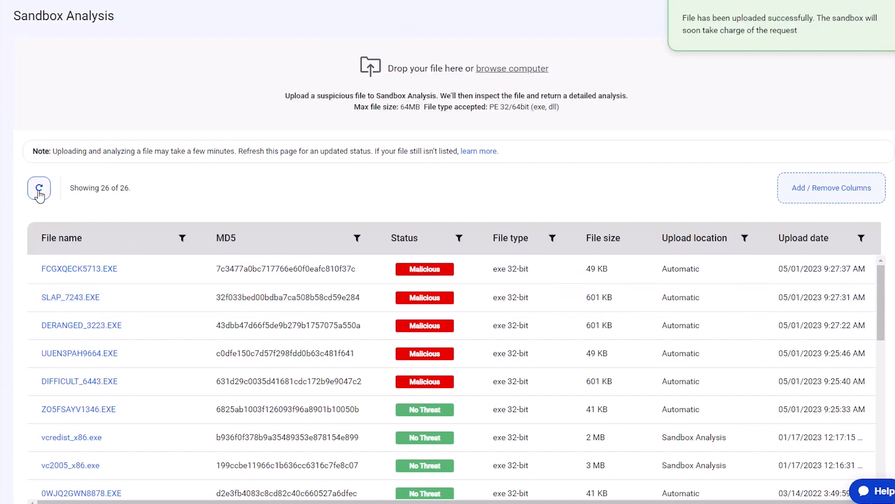
{"action": "left_click", "coordinate": [38, 188]}
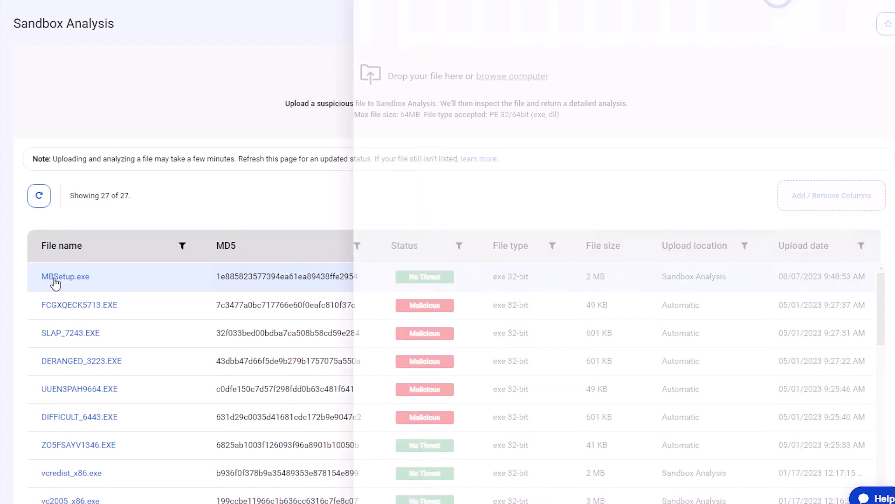
Step: View the MBSetup.exe No Threat report and move on to its process graph
{"action": "left_click", "coordinate": [66, 276]}
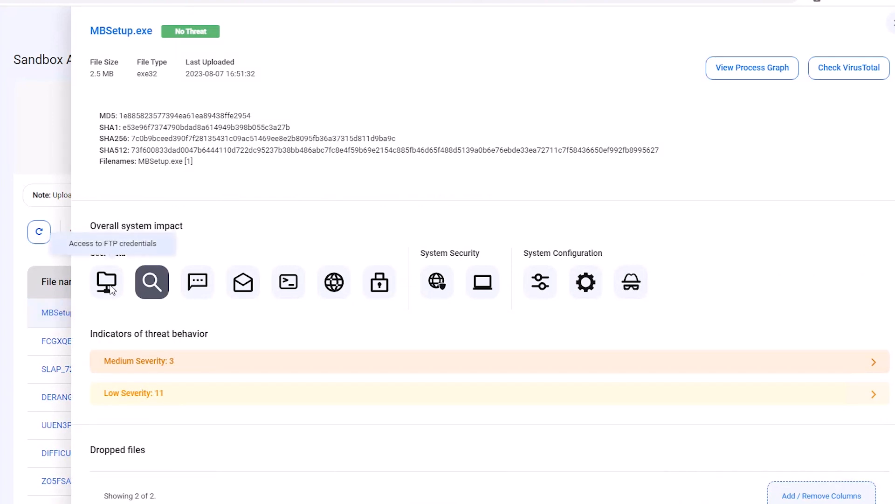
{"action": "mouse_move", "coordinate": [152, 282]}
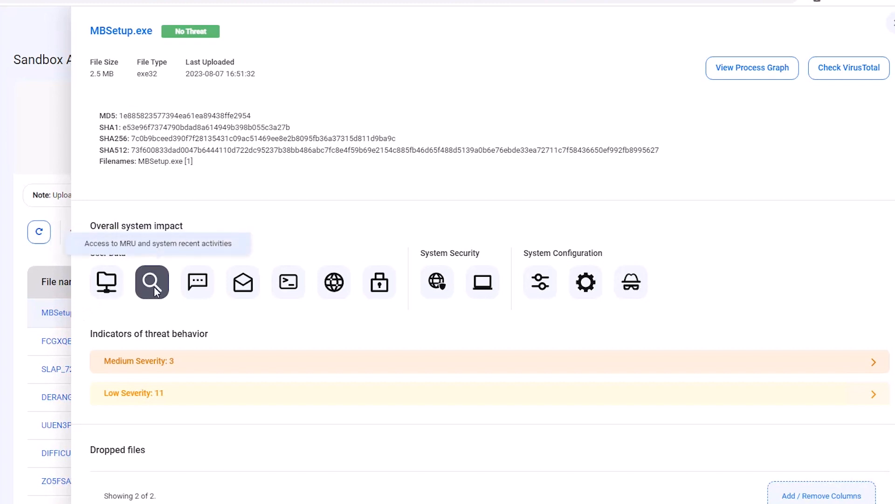
{"action": "mouse_move", "coordinate": [197, 283]}
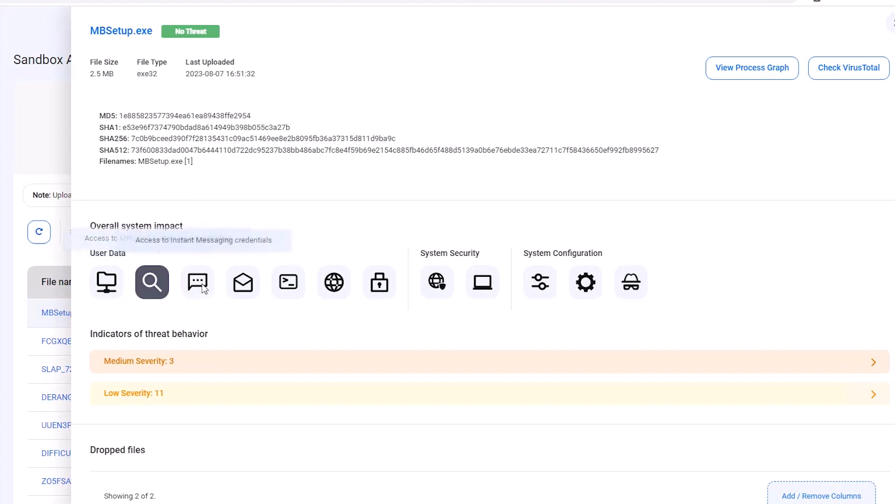
{"action": "mouse_move", "coordinate": [243, 282]}
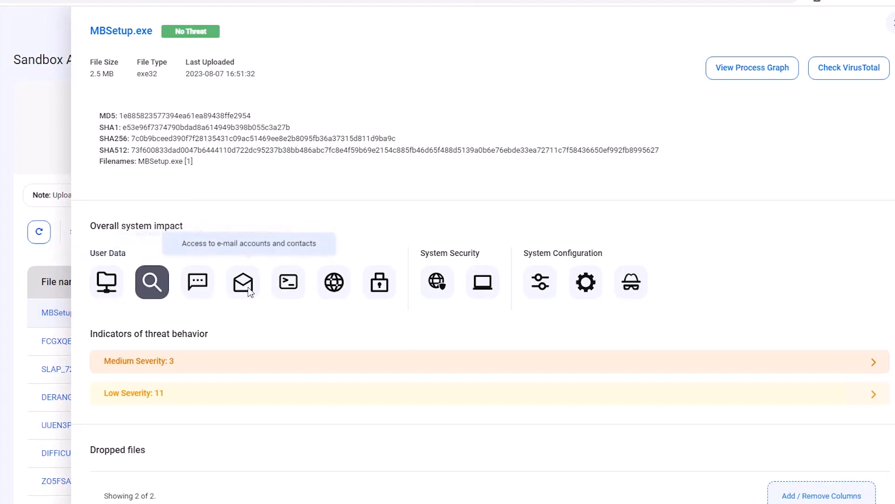
{"action": "mouse_move", "coordinate": [724, 84]}
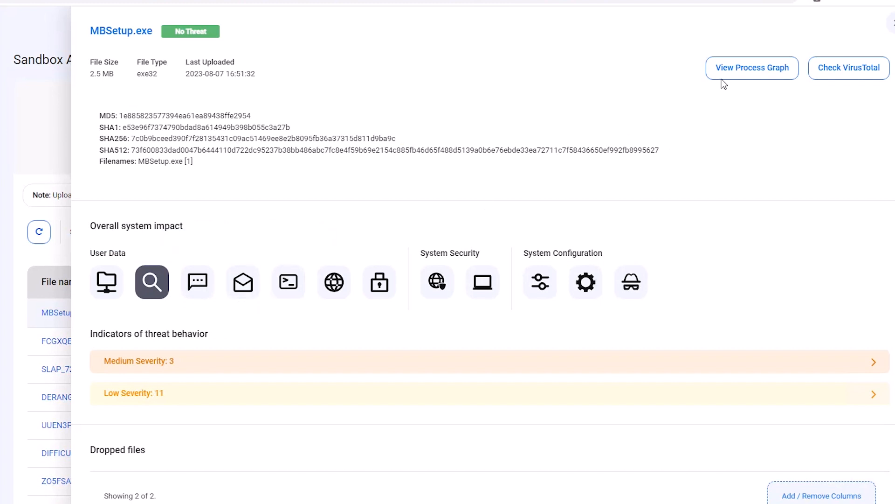
{"action": "left_click", "coordinate": [751, 67]}
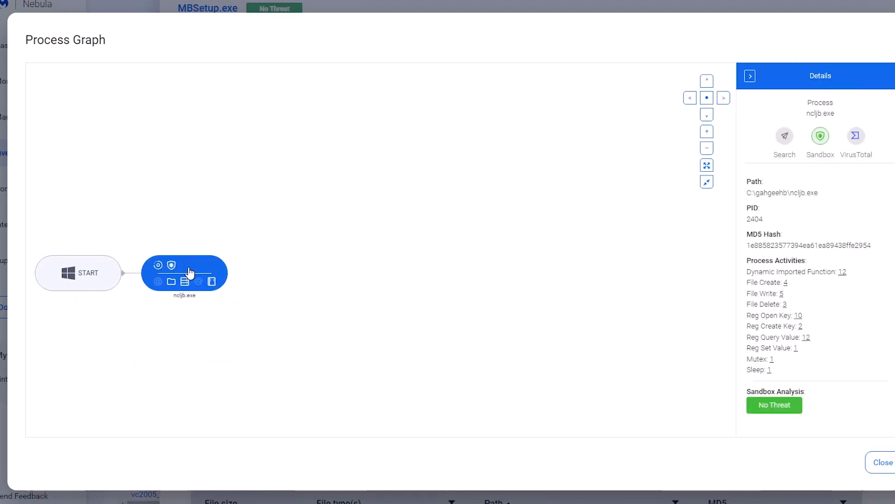
{"action": "left_click", "coordinate": [882, 462]}
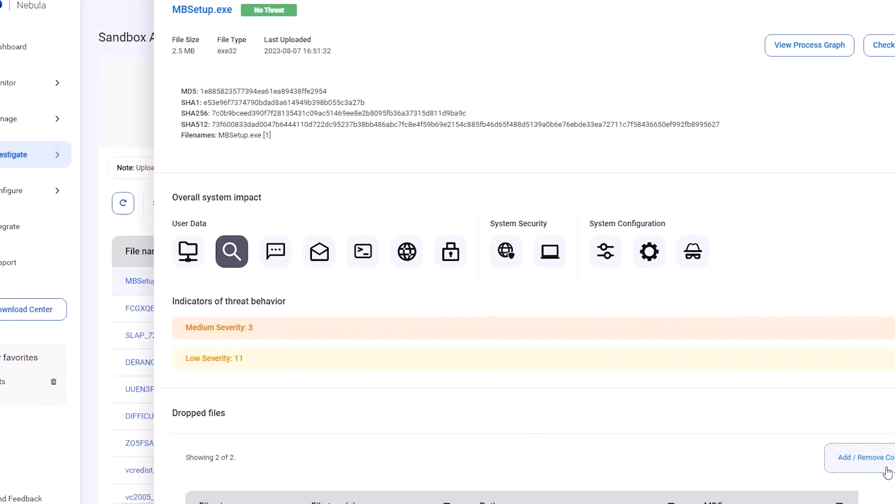